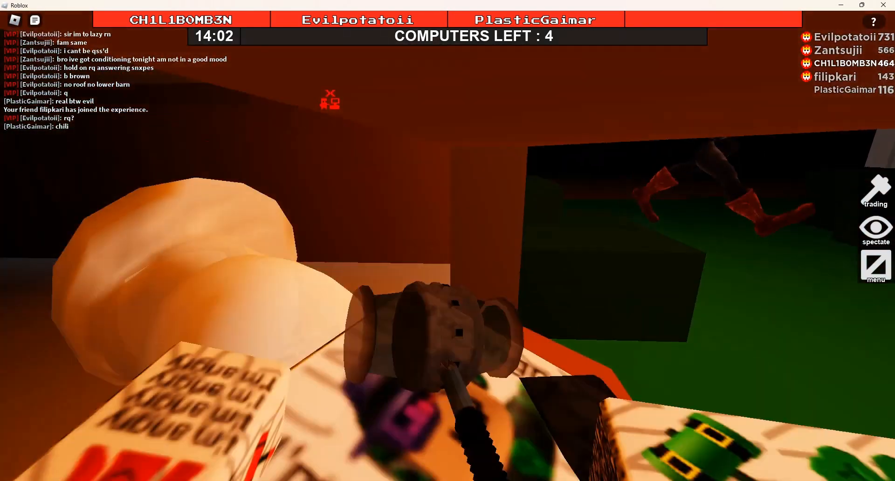
text(brok)
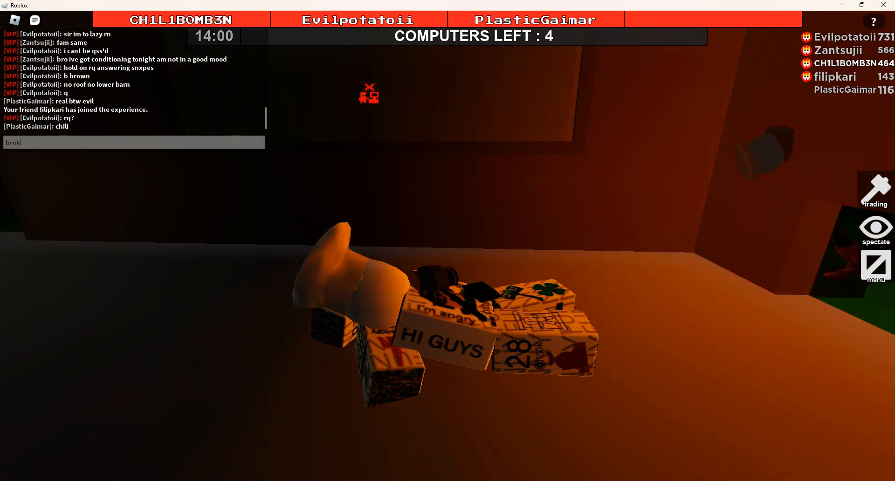